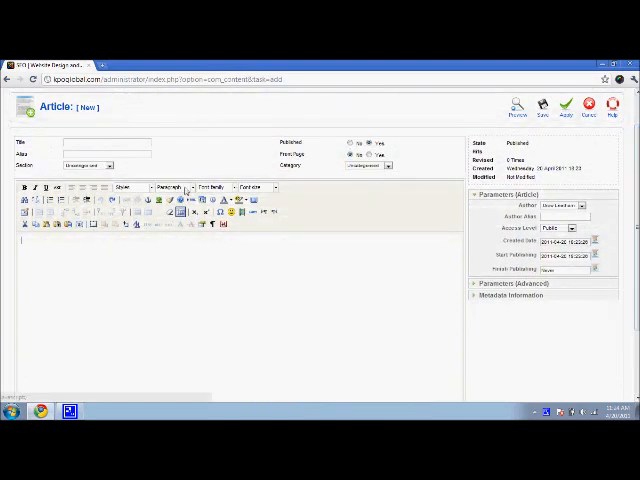
Write the 'Mint Brownies' intro lines ending 'find out more!' and insert a Read More break below.
{"action": "type", "text": "text"}
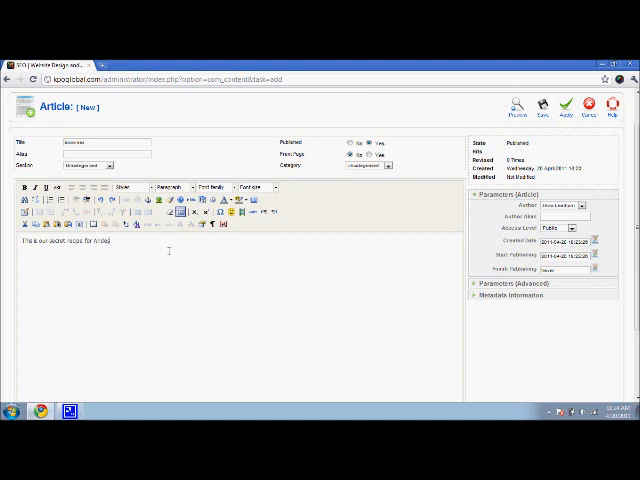
{"action": "type", "text": "Mint Brz"}
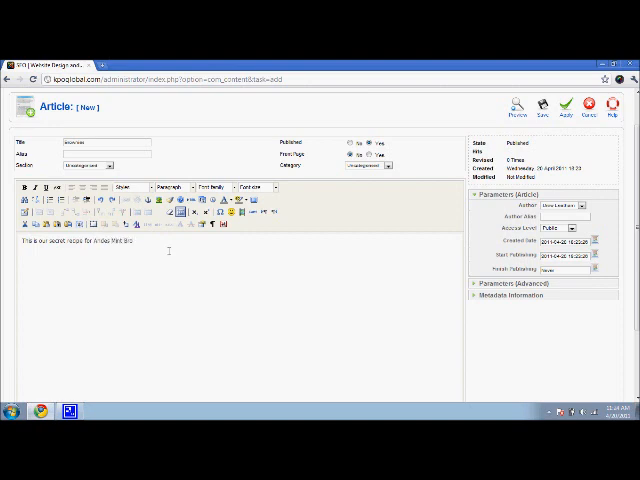
{"action": "type", "text": "Brownies."}
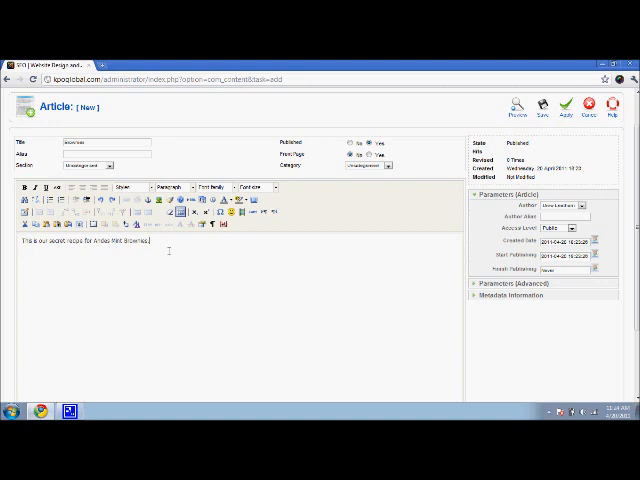
{"action": "type", "text": "Combe"}
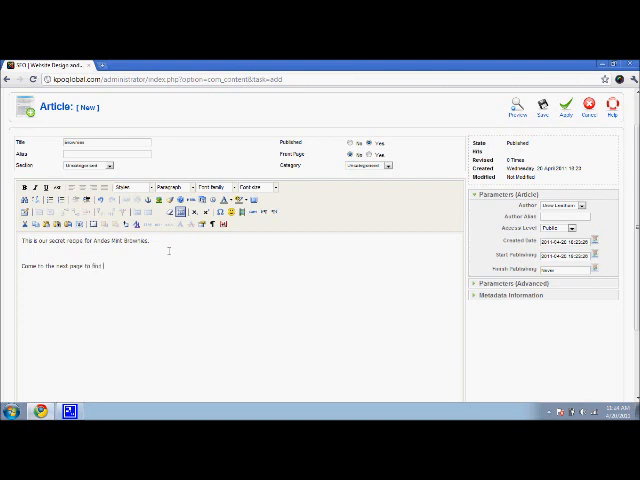
{"action": "type", "text": "find out more!"}
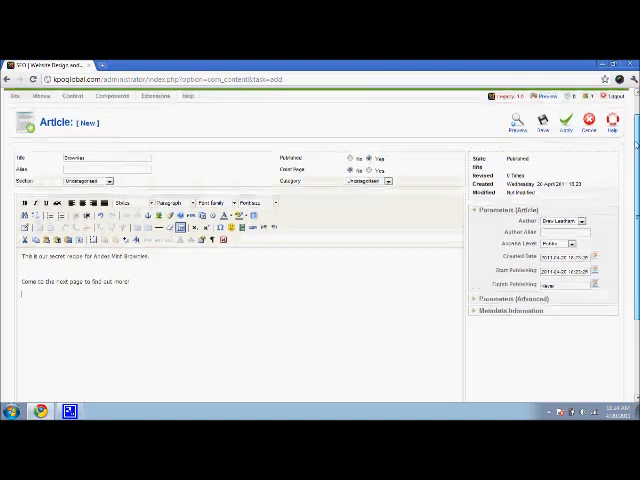
{"action": "scroll", "scroll_direction": "down", "scroll_amount": 3}
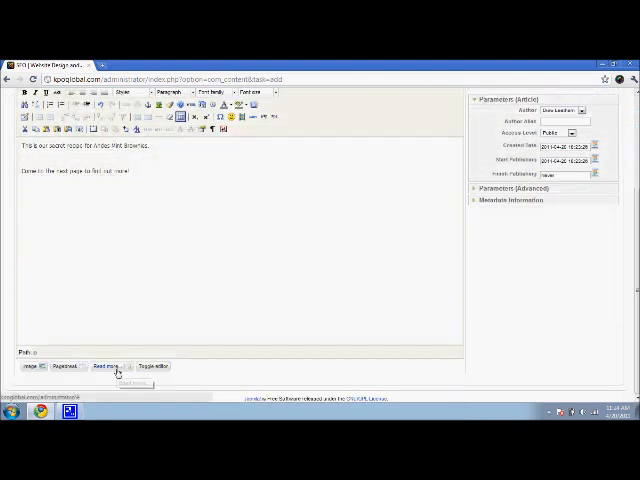
{"action": "left_click", "coordinate": [108, 366]}
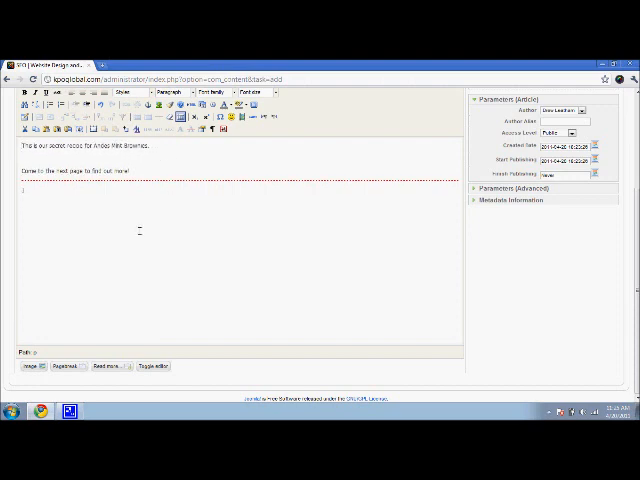
Begin the recipe text after the break with '1 cup flour'.
{"action": "type", "text": "1 cup flour"}
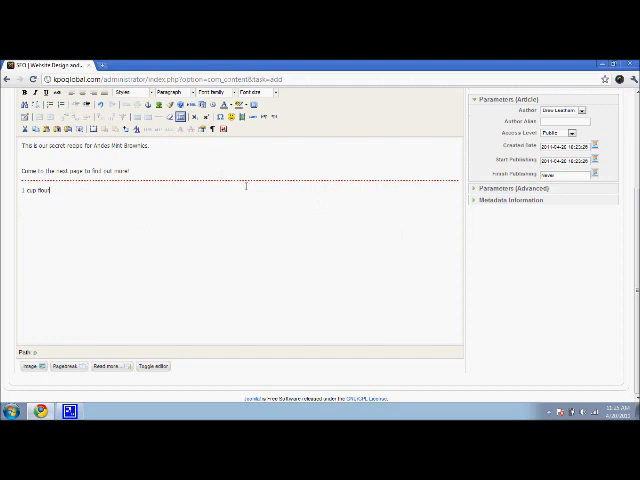
{"action": "mouse_move", "coordinate": [598, 220]}
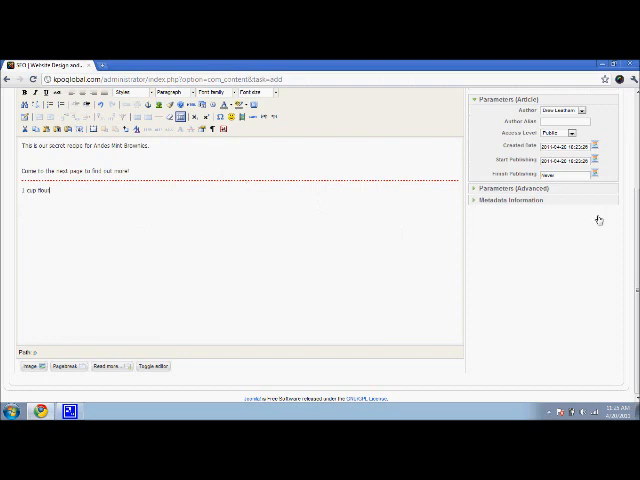